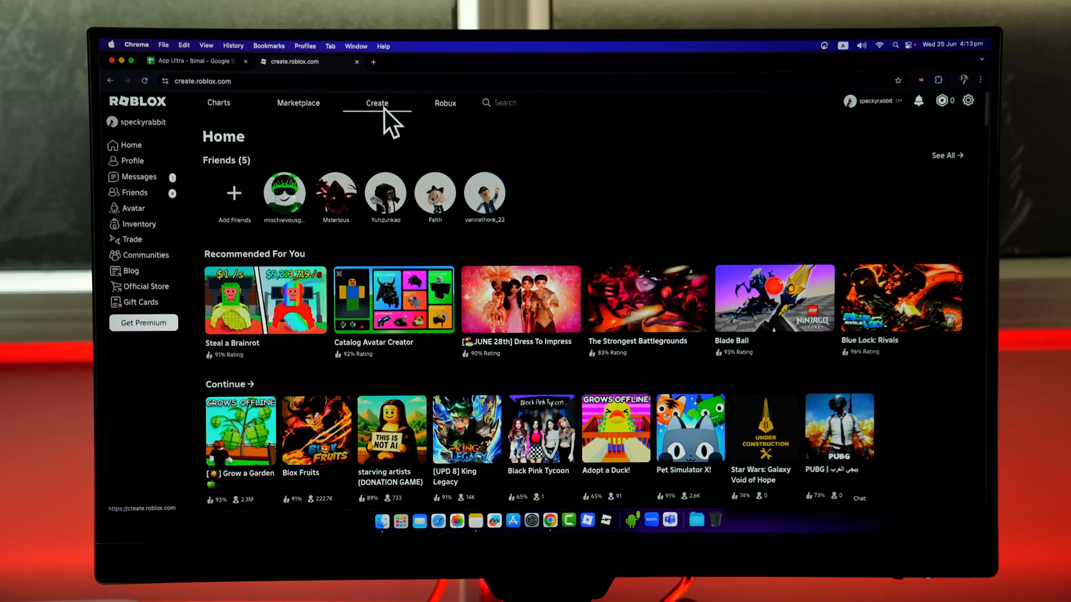
# Navigate from Create to Creations and open the private Untitled Game experience's overview.
pyautogui.click(377, 103)
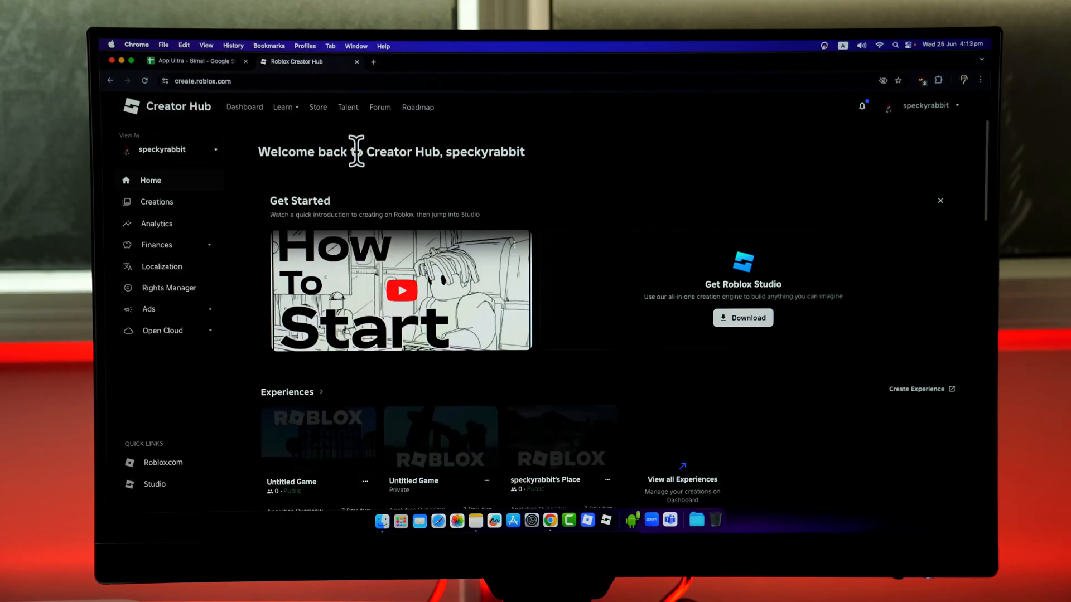
pyautogui.click(156, 202)
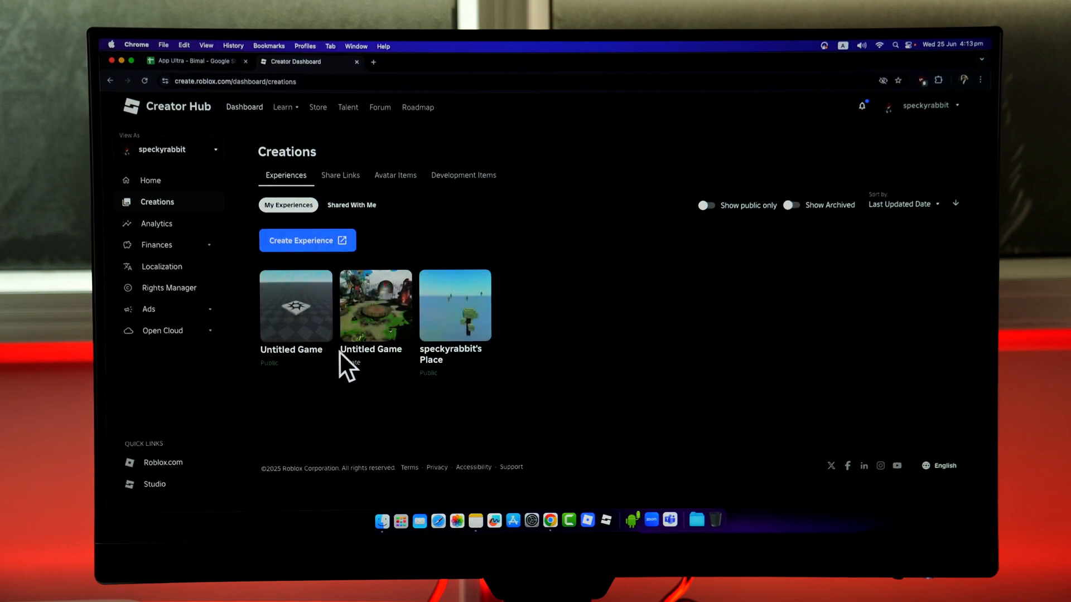
pyautogui.click(375, 305)
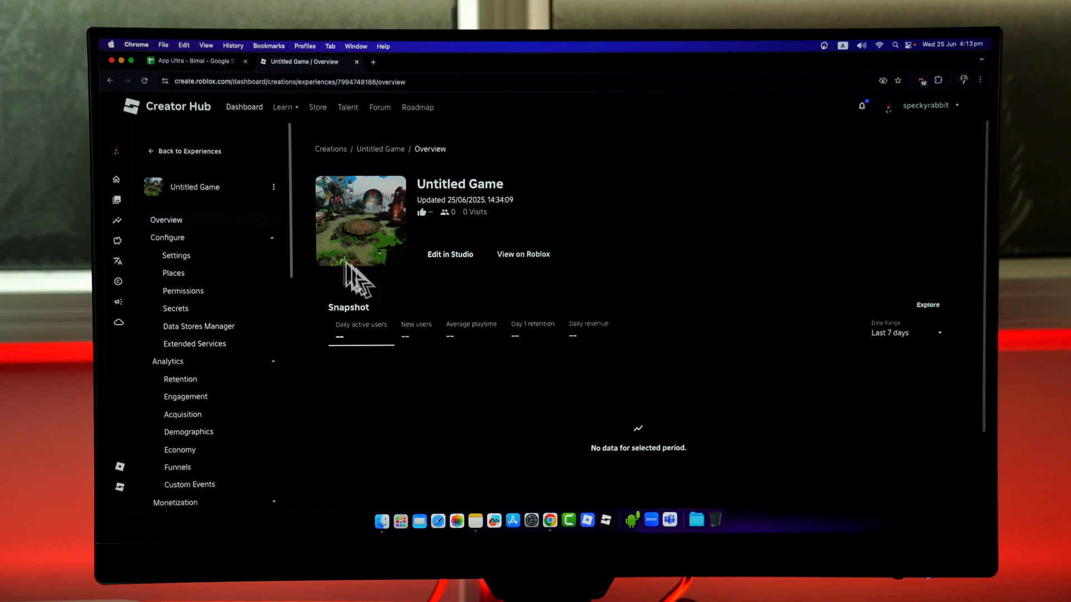
# Go to Audience > Maturity & Compliance and start the maturity questionnaire.
pyautogui.scroll(-3)
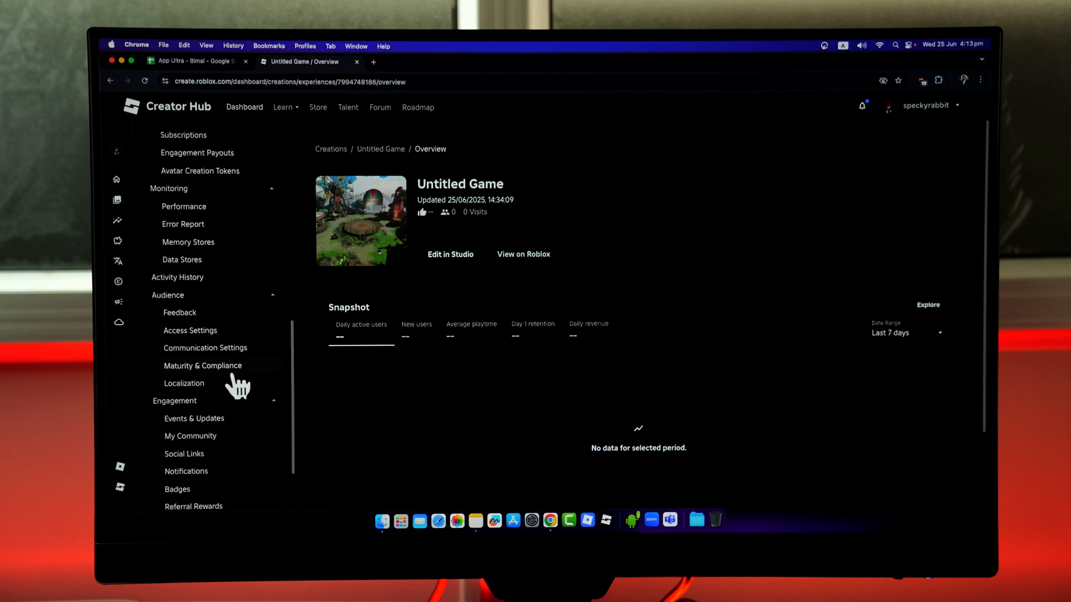
pyautogui.click(202, 365)
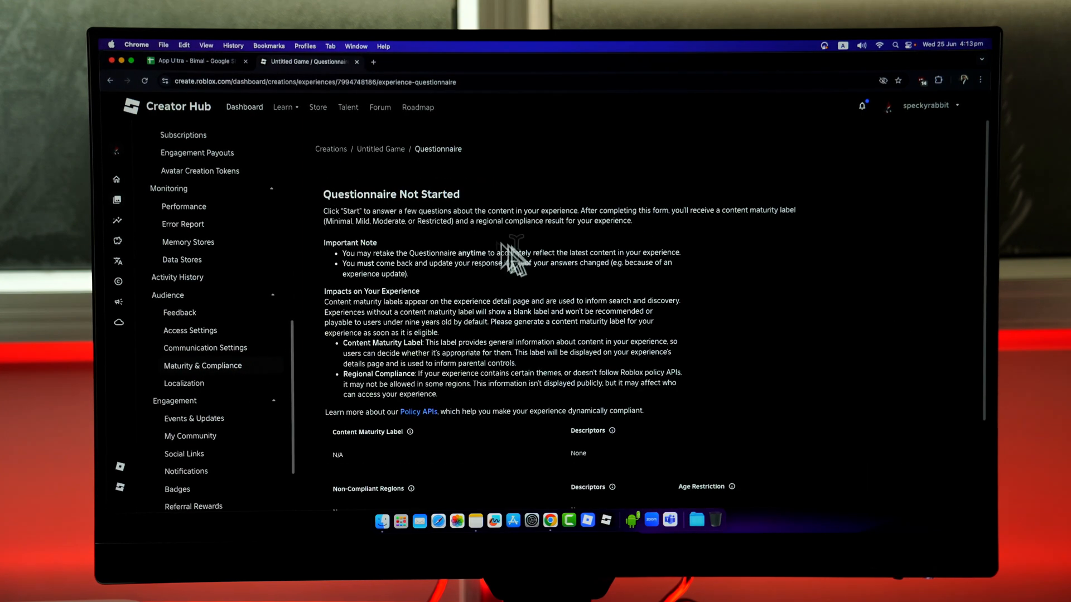
pyautogui.scroll(-3)
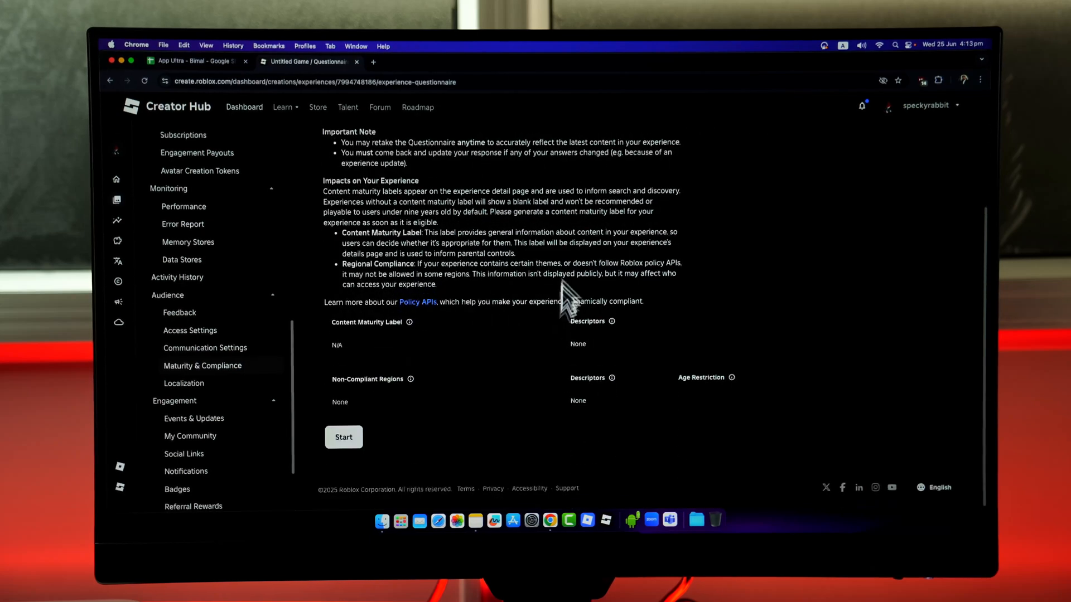
pyautogui.click(343, 437)
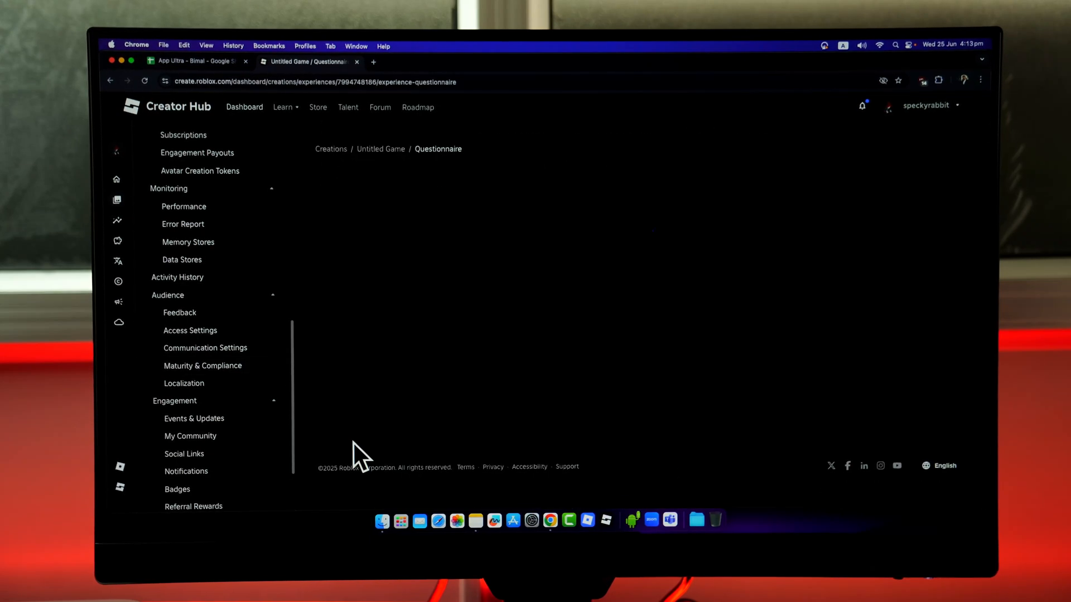